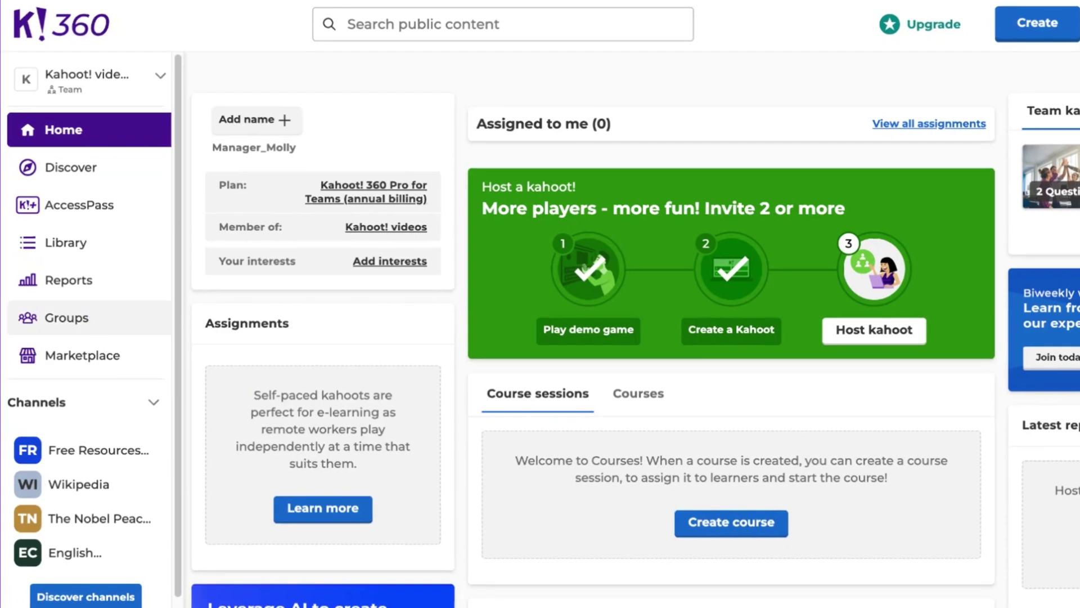
Step: Go to Groups and list the owned groups, showing Onboarding
{"action": "left_click", "coordinate": [68, 317]}
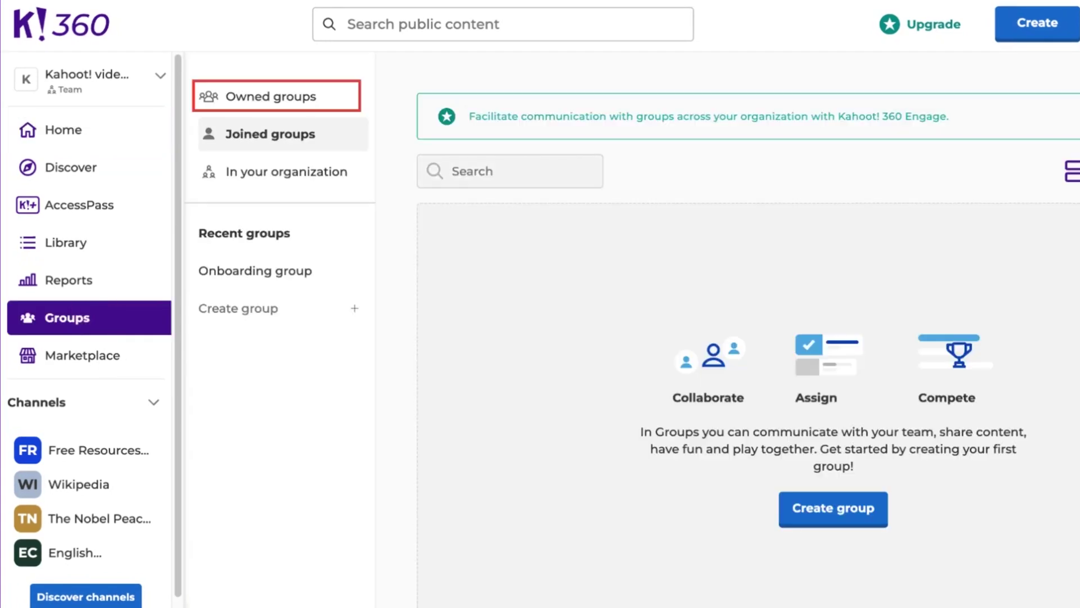
{"action": "left_click", "coordinate": [276, 95]}
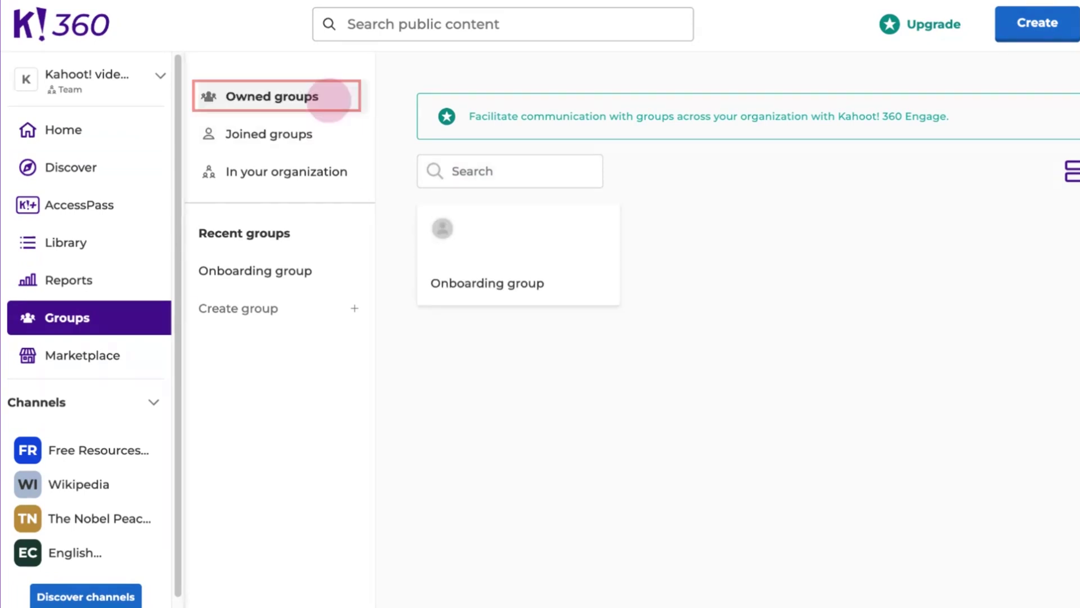
{"action": "mouse_move", "coordinate": [499, 254]}
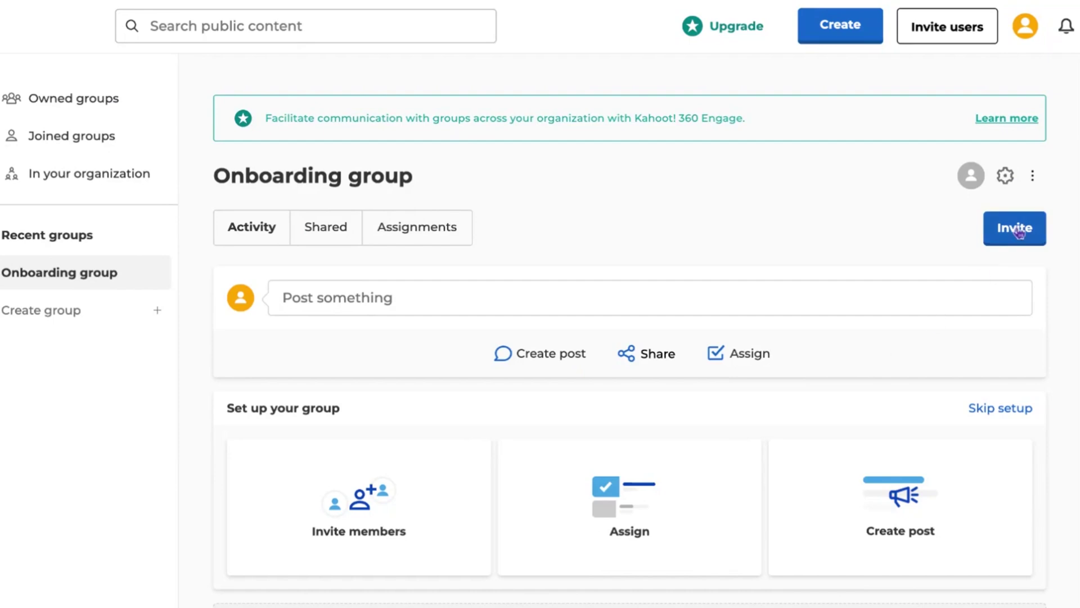
Step: Open the Onboarding group's invite dialog and search across all Kahoot! users
{"action": "left_click", "coordinate": [1014, 228]}
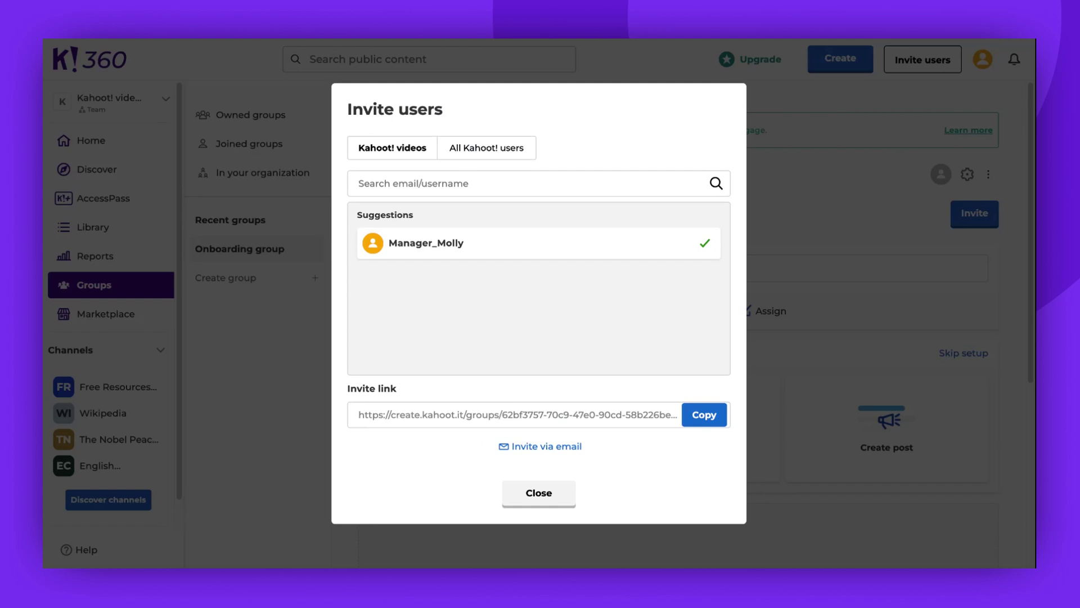
{"action": "left_click", "coordinate": [486, 147]}
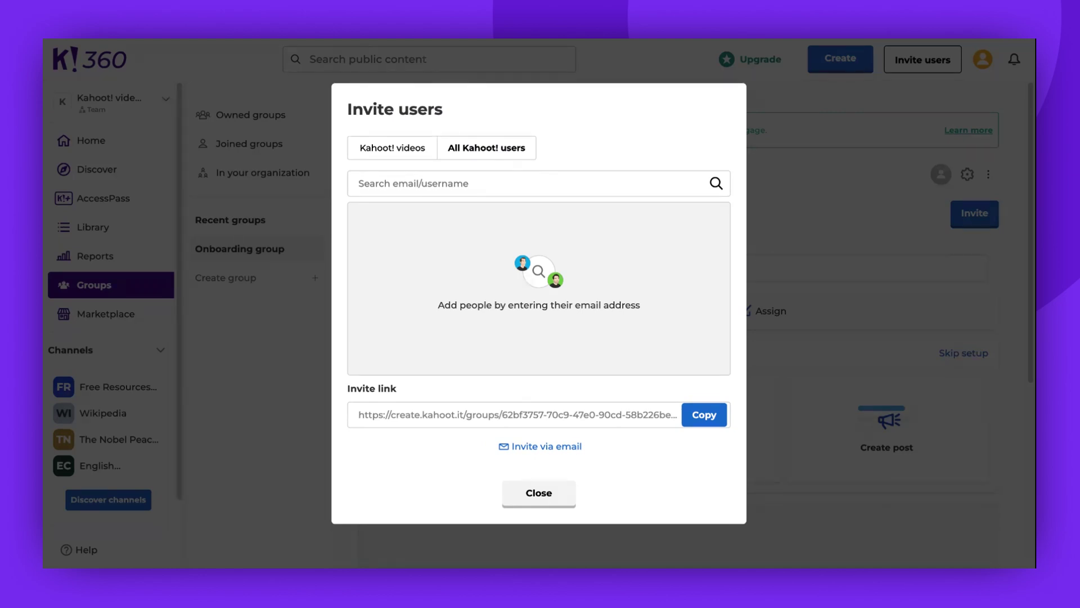
{"action": "left_click", "coordinate": [538, 183]}
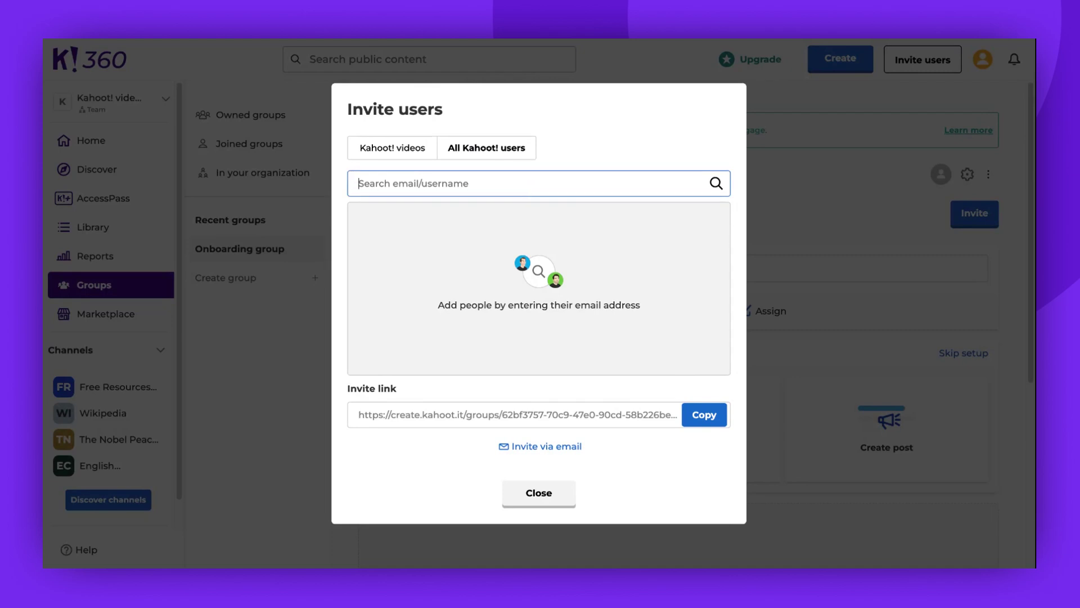
{"action": "type", "text": "teacher"}
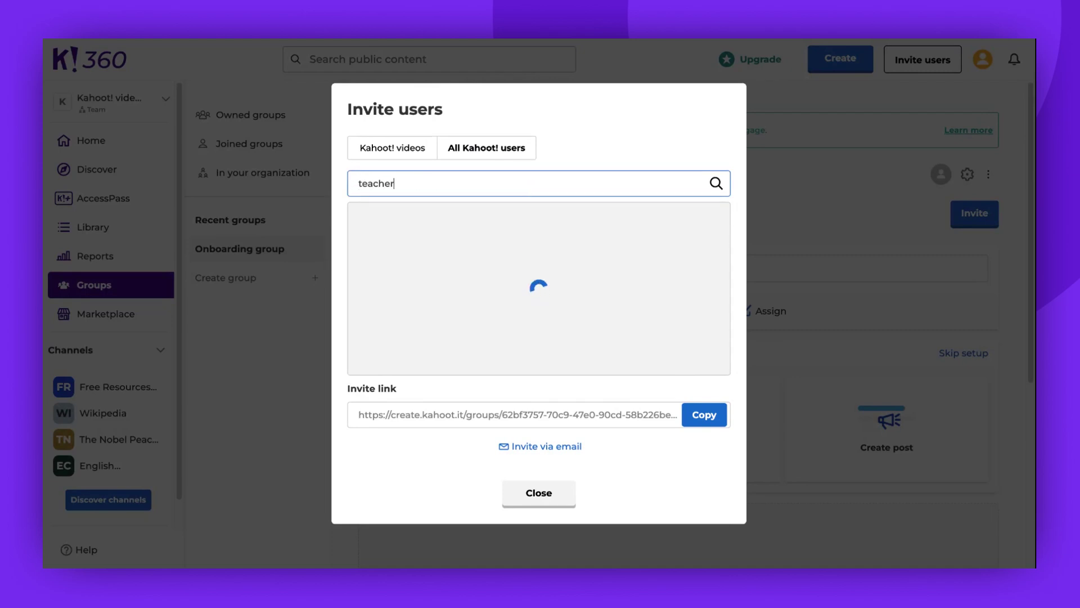
{"action": "type", "text": "_to"}
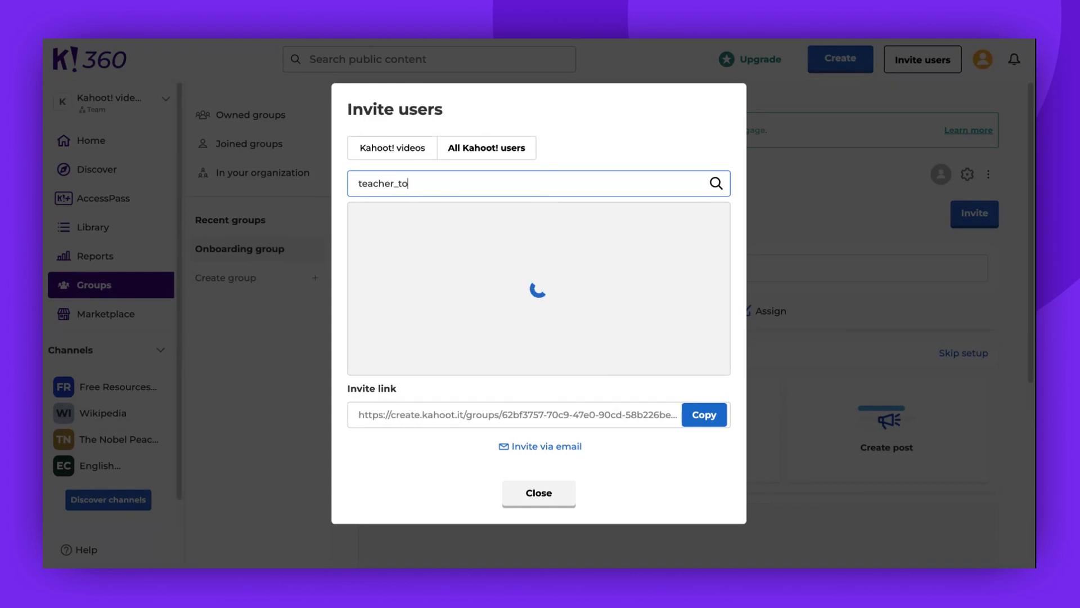
{"action": "type", "text": "dd"}
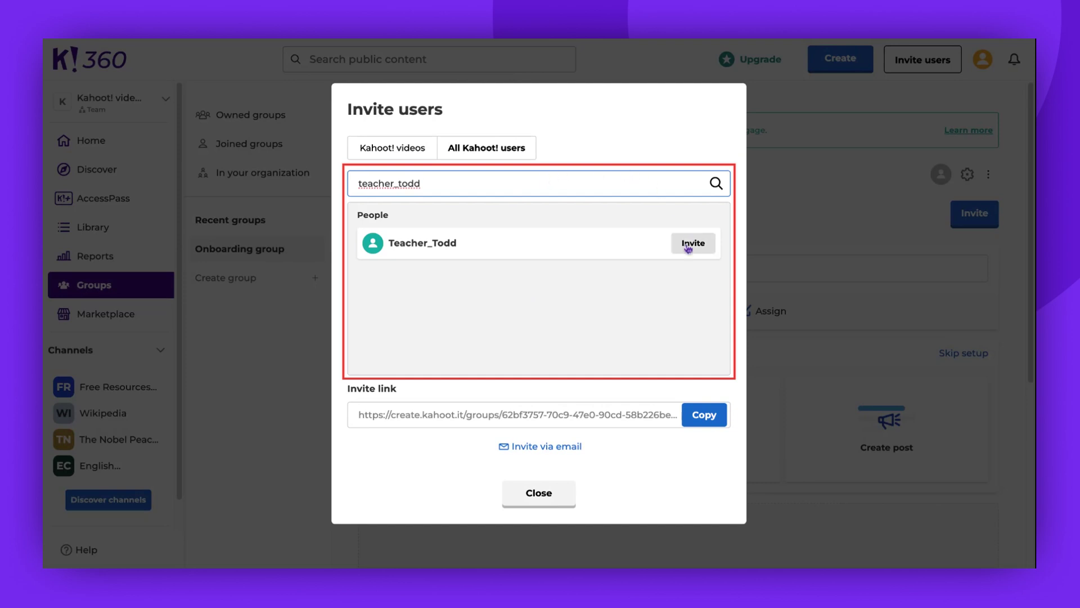
{"action": "left_click", "coordinate": [692, 243]}
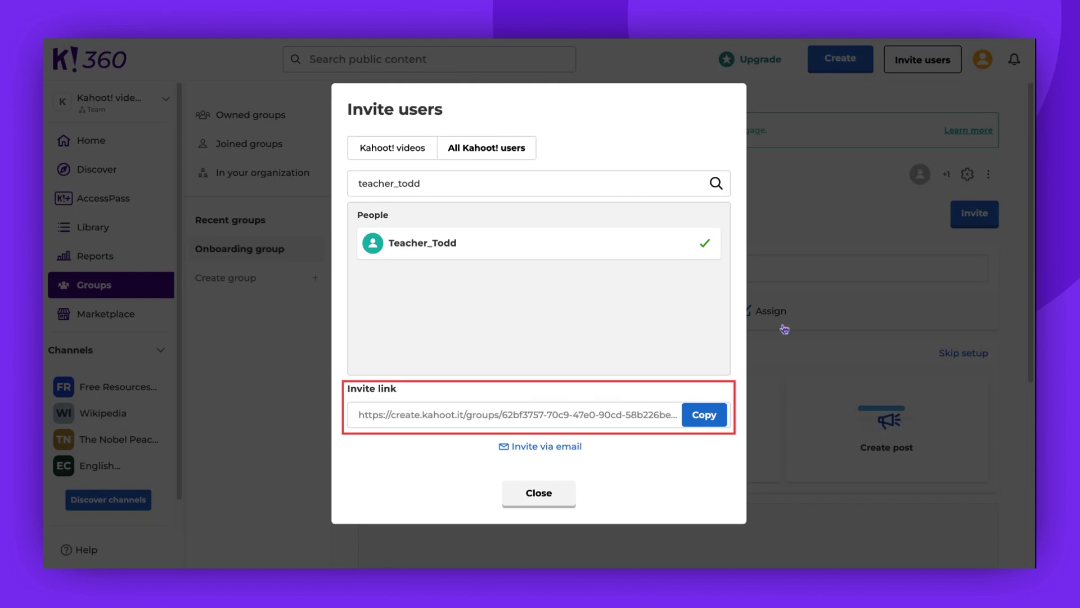
{"action": "left_click", "coordinate": [704, 414]}
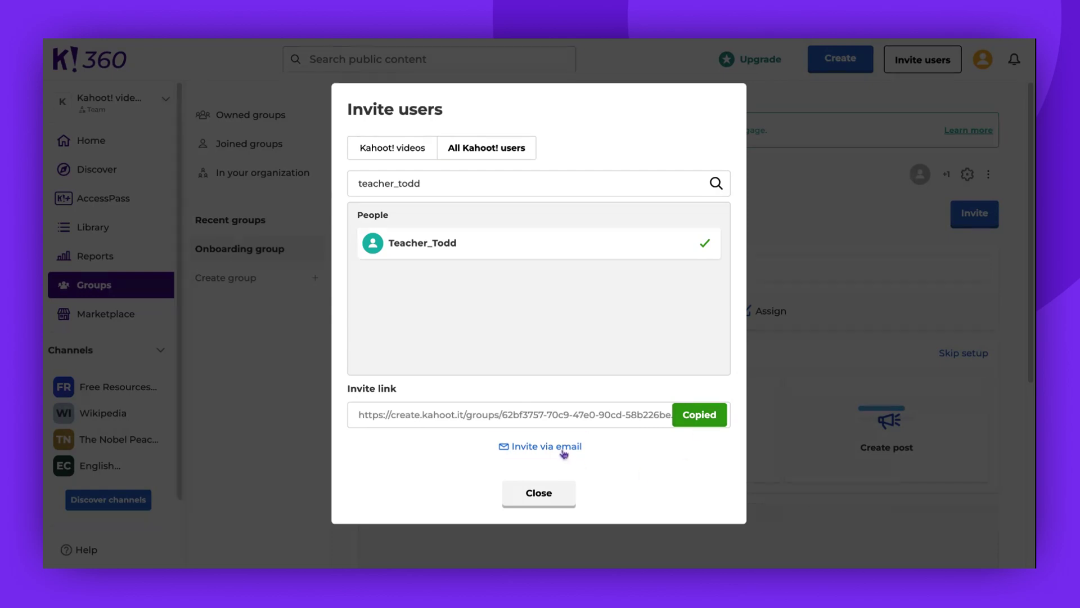
Step: Open and dismiss the email invitation window, then show the group's options menu
{"action": "left_click", "coordinate": [540, 446]}
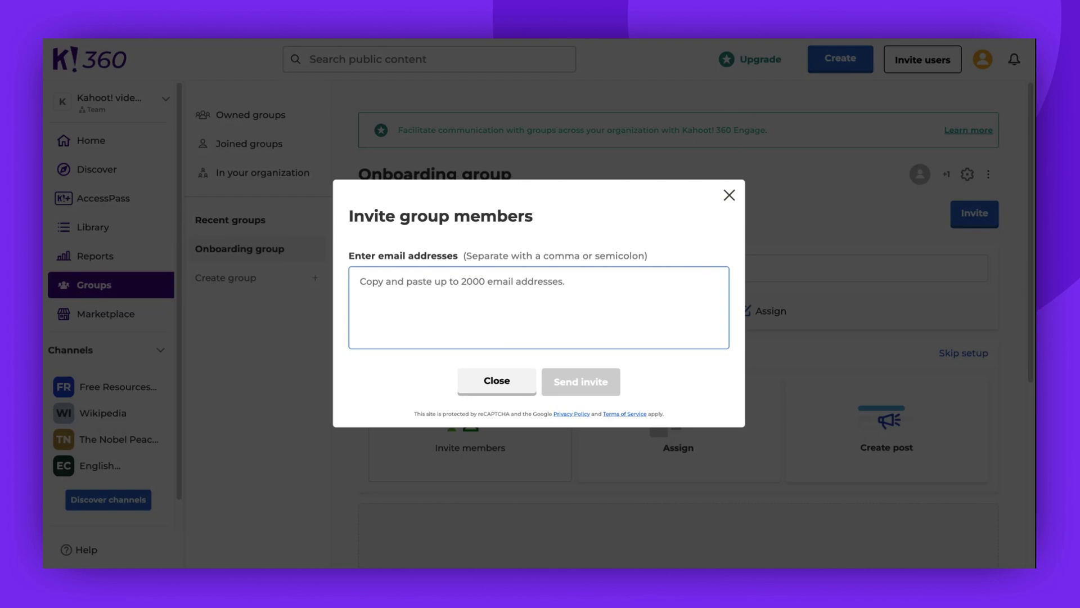
{"action": "left_click", "coordinate": [728, 195]}
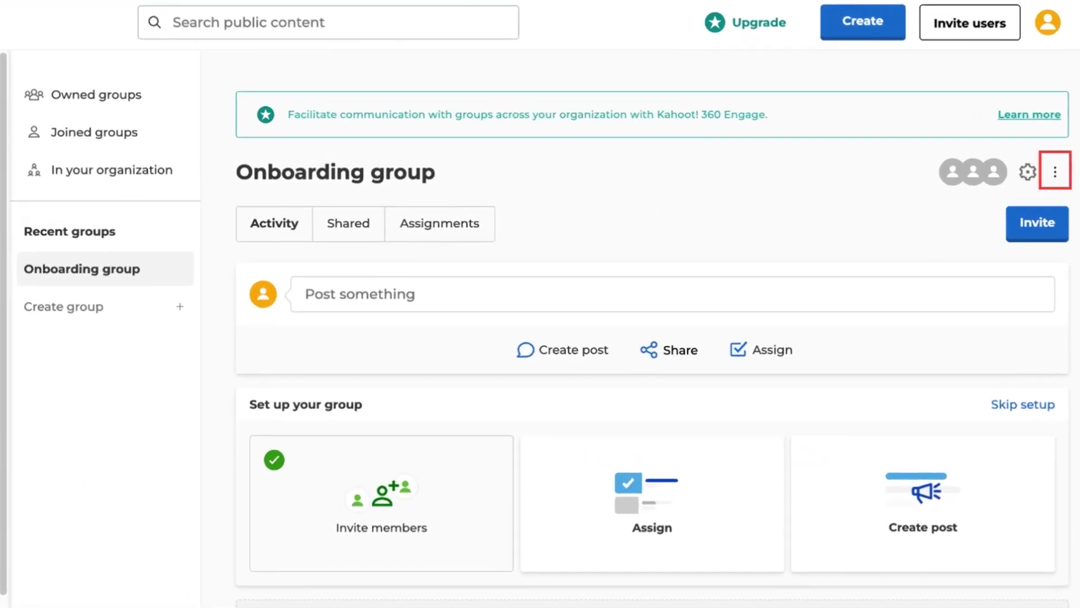
{"action": "left_click", "coordinate": [1057, 171]}
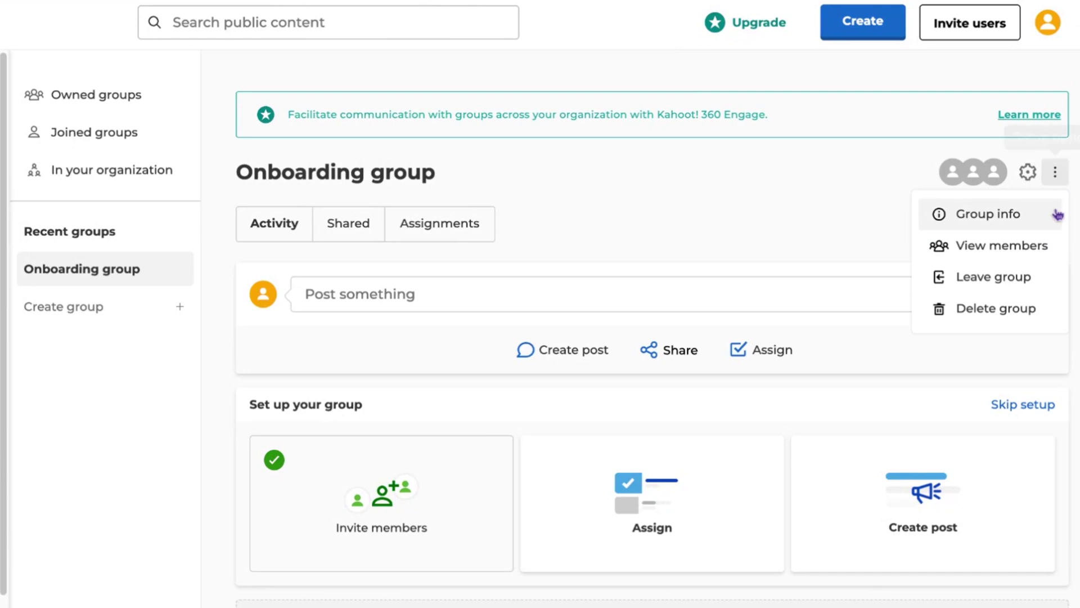
Step: View the three Onboarding members and open the External member's options
{"action": "left_click", "coordinate": [1003, 246]}
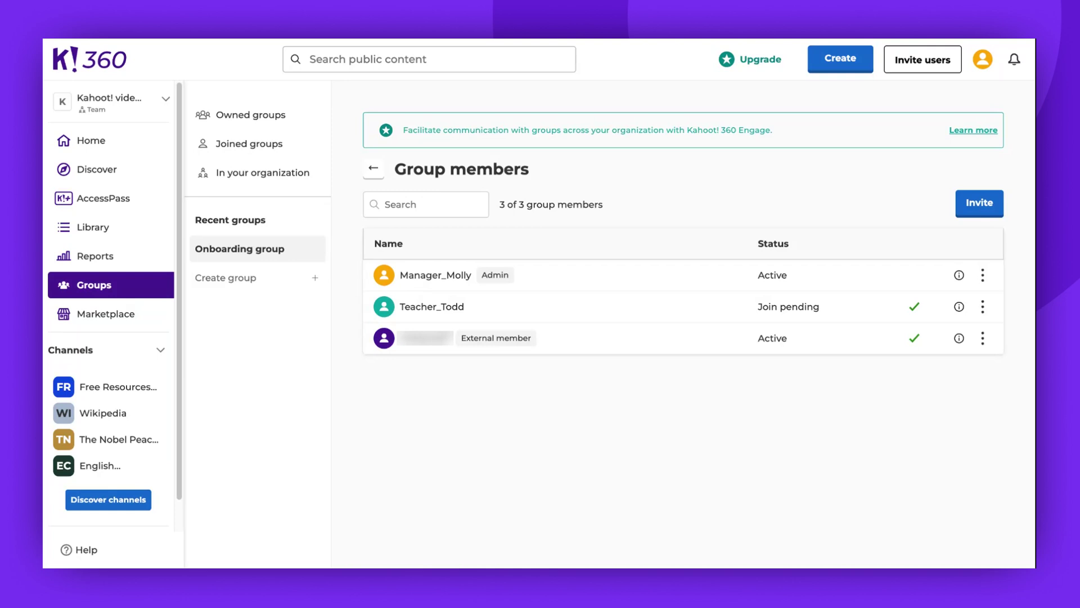
{"action": "left_click", "coordinate": [982, 337]}
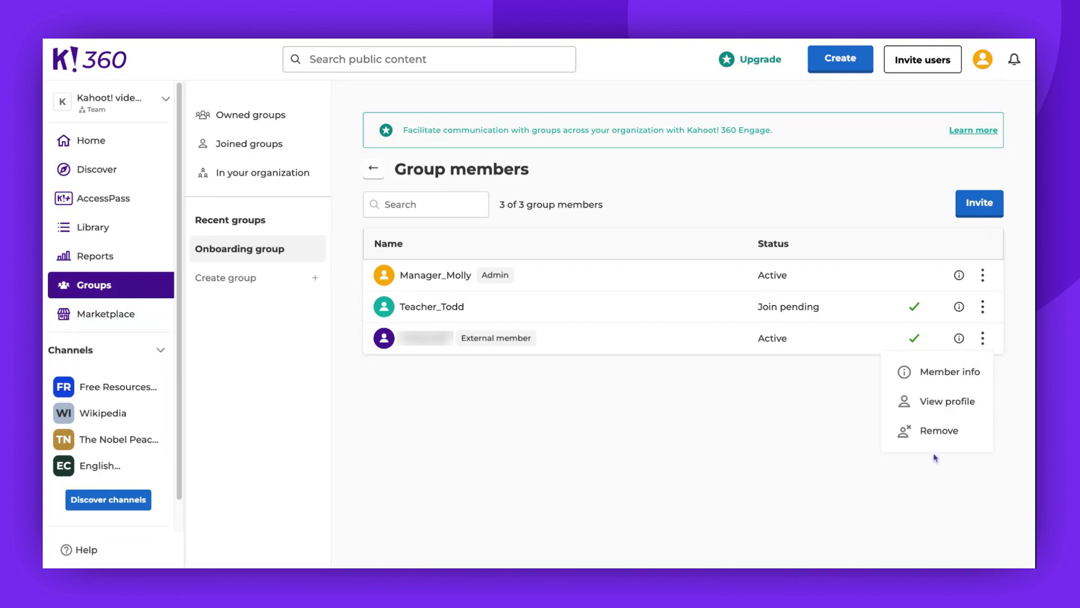
Step: Remove the External member, confirm, and close the confirmation dialog
{"action": "left_click", "coordinate": [937, 430]}
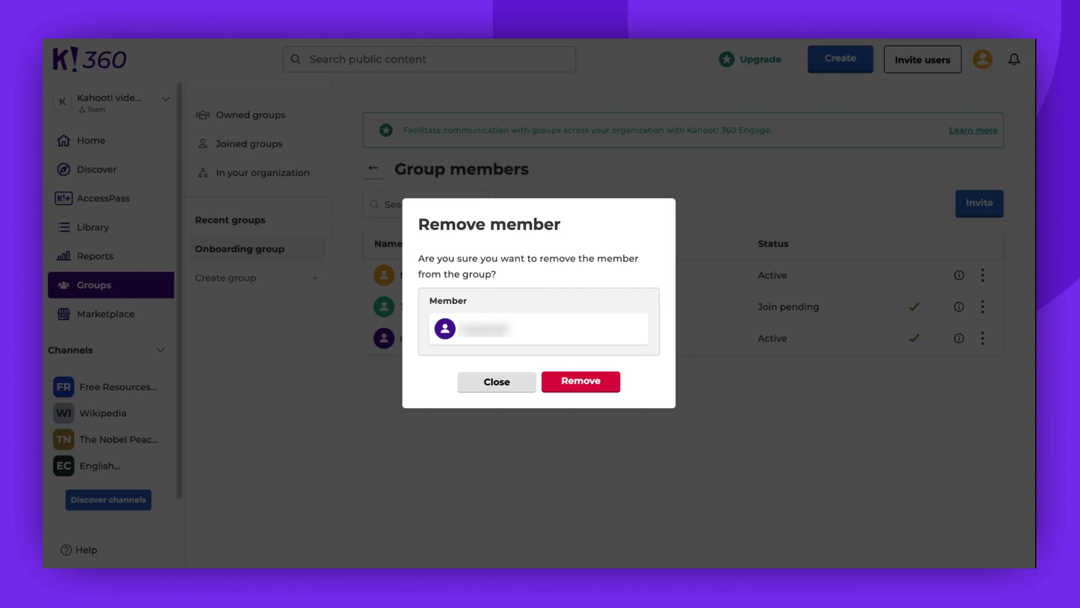
{"action": "left_click", "coordinate": [580, 380]}
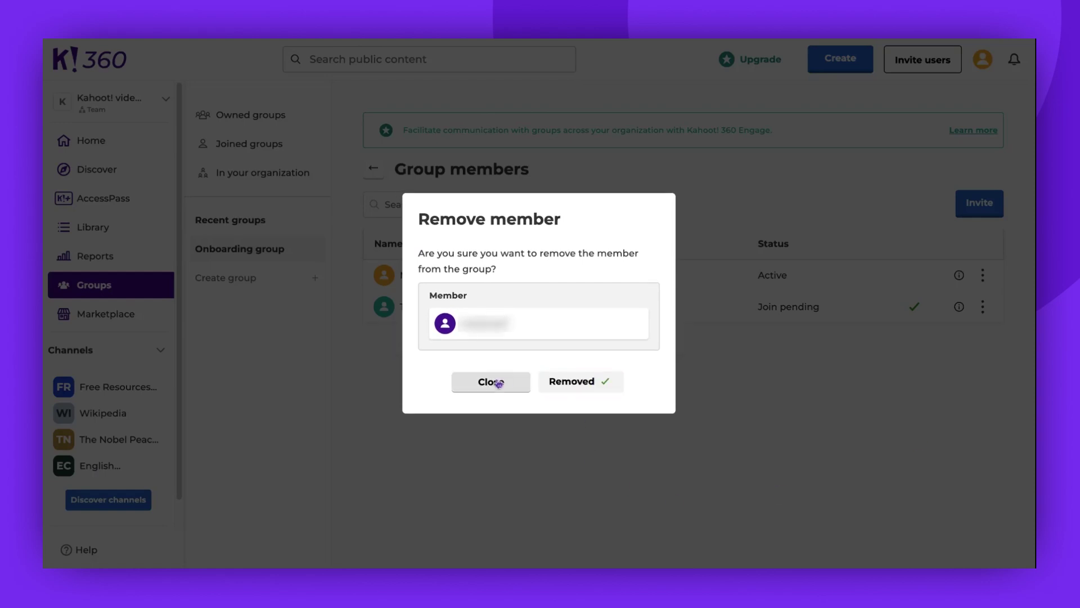
{"action": "left_click", "coordinate": [490, 381]}
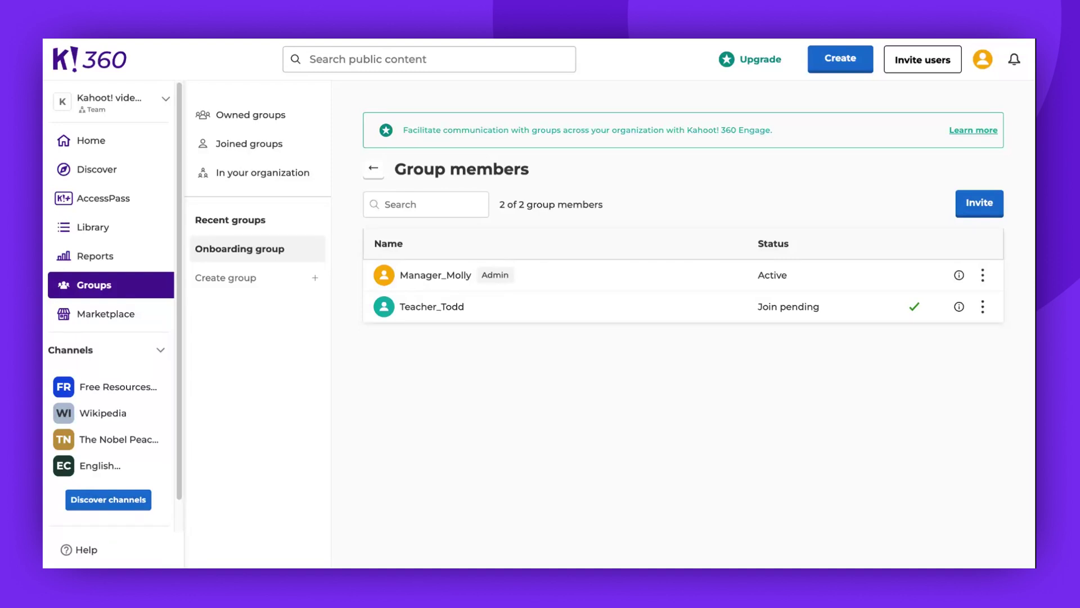
{"action": "mouse_move", "coordinate": [348, 145]}
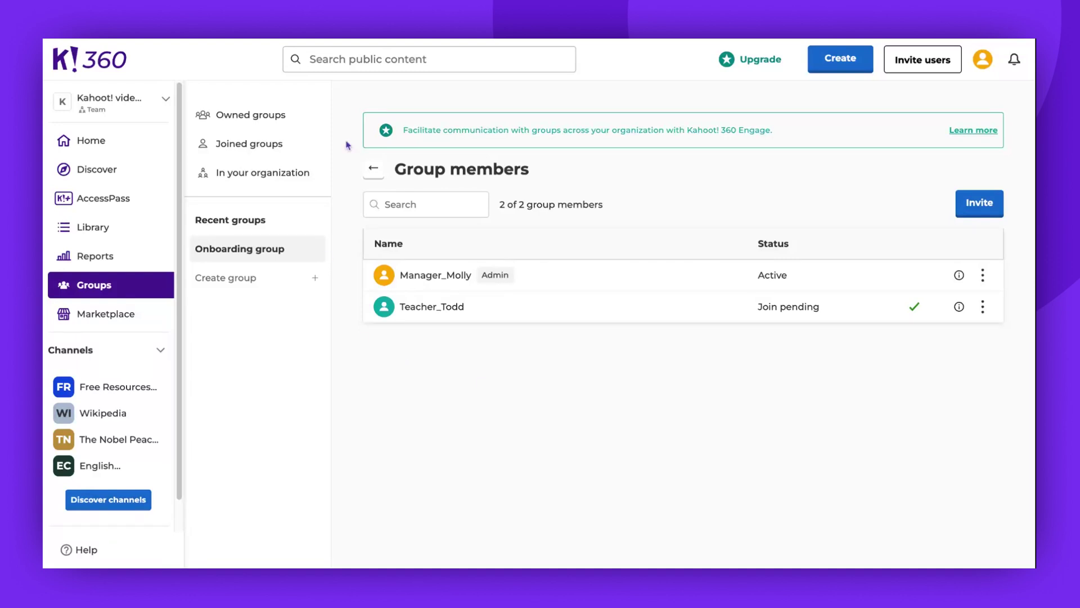